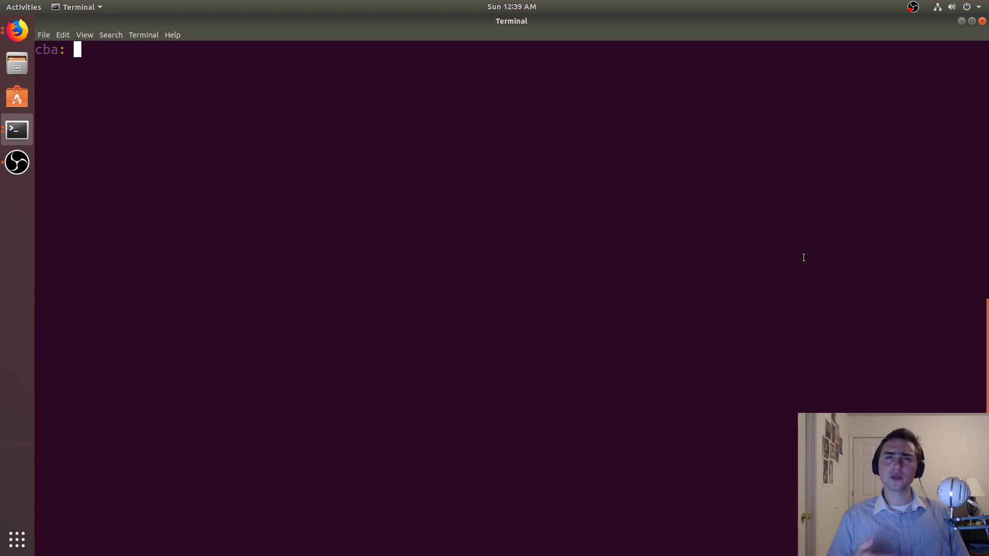
- List the folder's MPI sources and open mpi_hello_synchronize.cpp in vim
type("c")
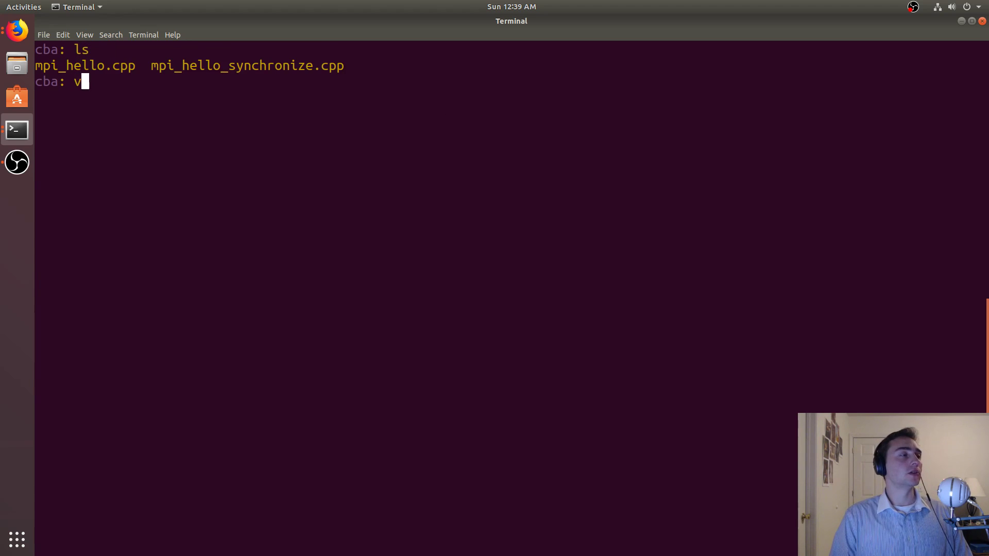
type("im mpi_hello")
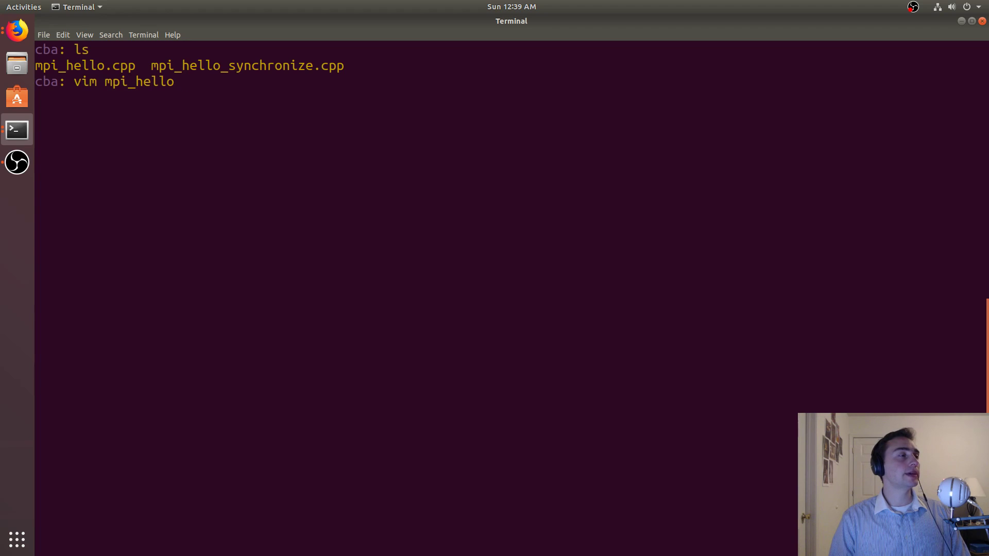
key("Return")
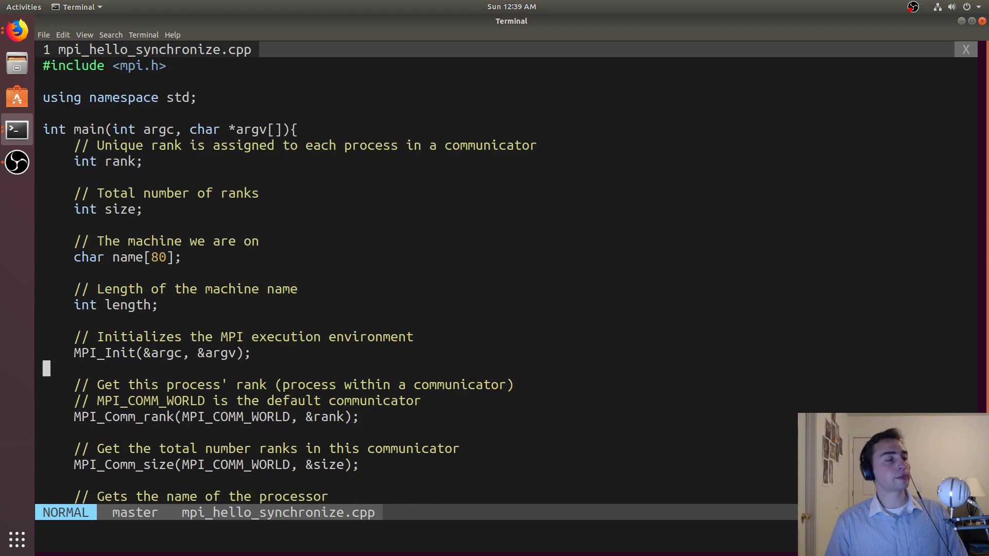
- Add #include <stdio.h> above the mpi.h include and move down to the rank-0 receive loop
type("#include <stdio.h>")
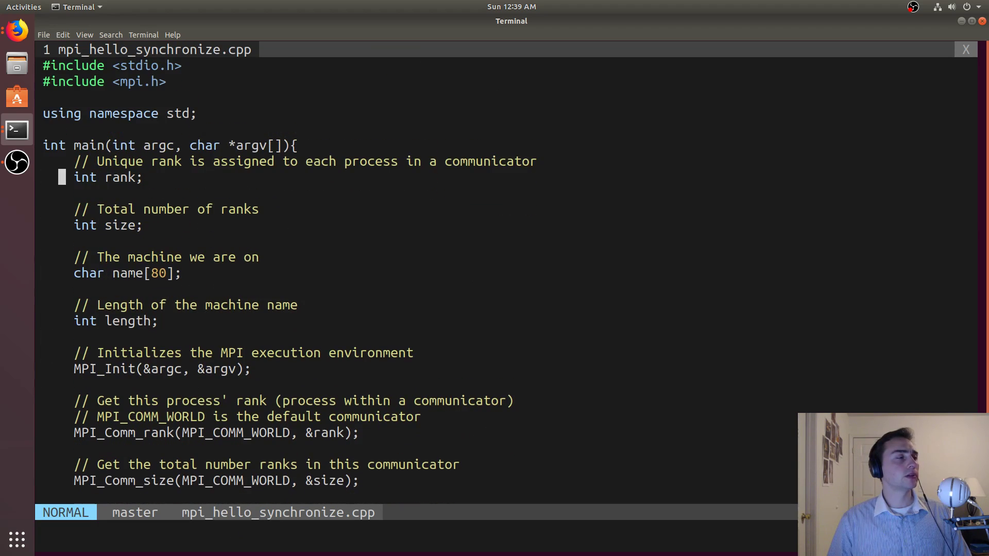
scroll("down", 3)
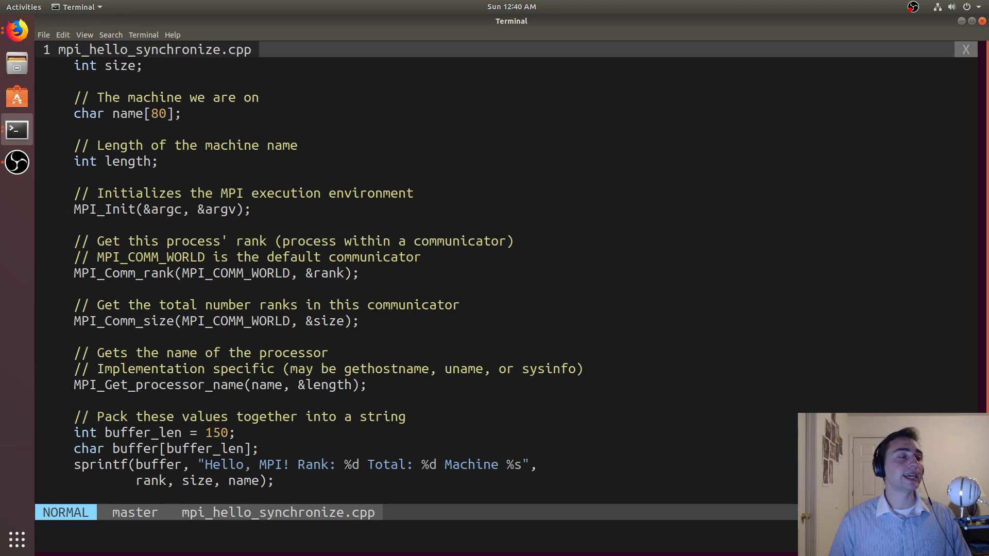
scroll("down", 3)
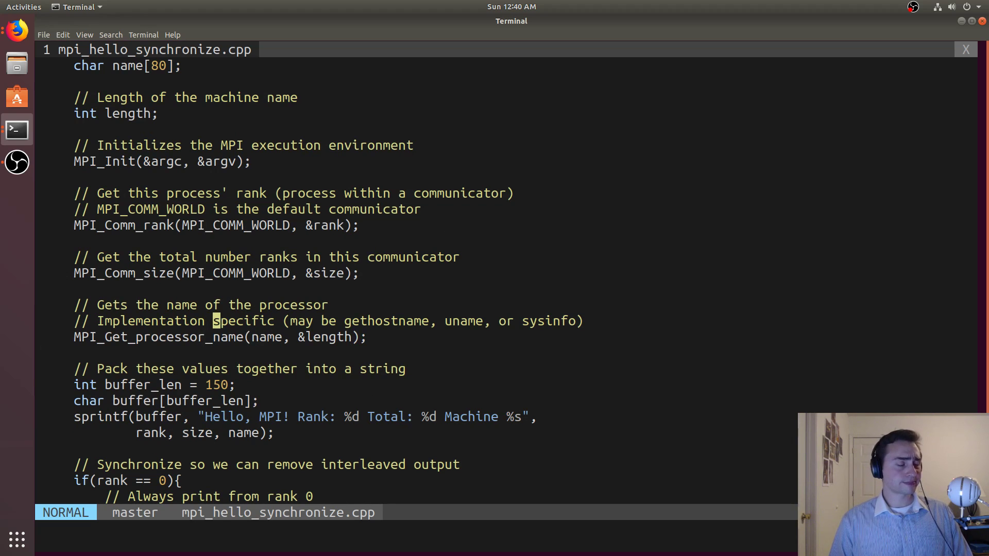
key("w")
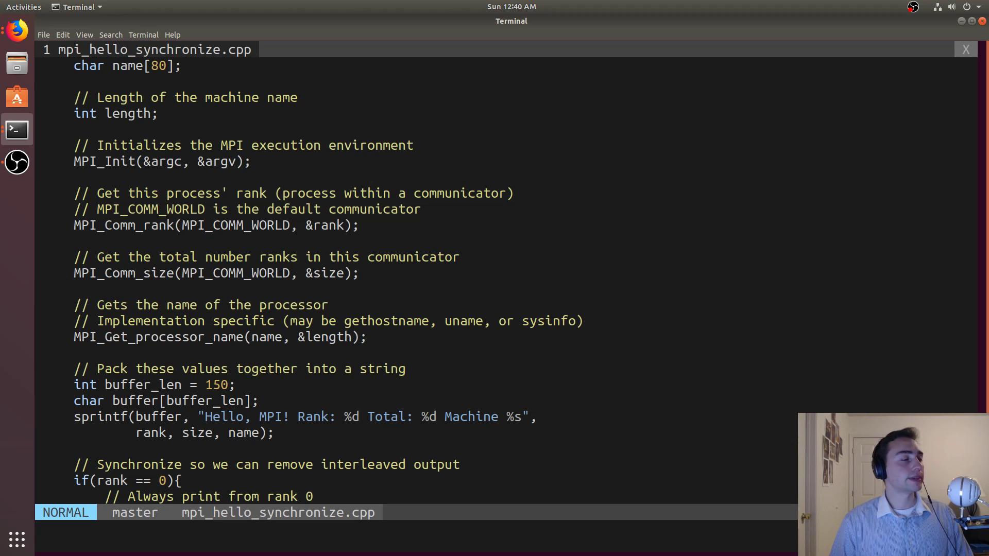
scroll("down", 3)
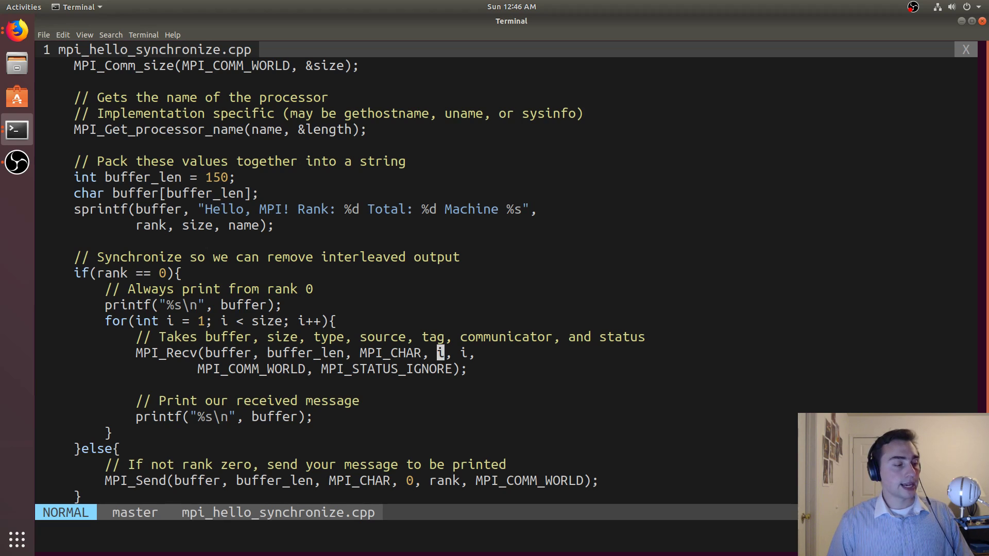
- Scroll to the end of the file at the MPI_Finalize call
scroll("down", 3)
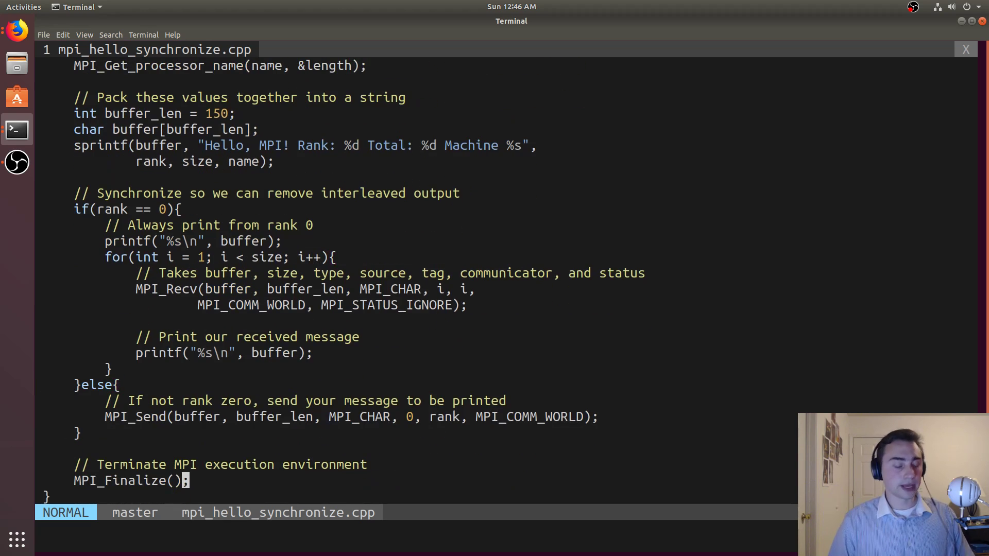
- Save with :wa, compile with mpic++ -o mpi_hello_synchronize mpi_hello_synchronize.cpp, and list the new executable
type(":wa")
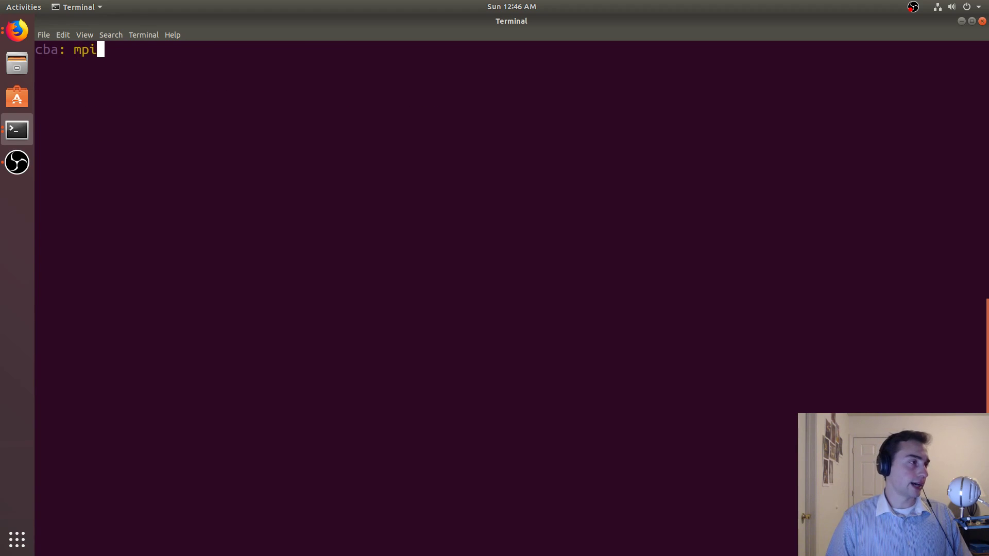
type("c++")
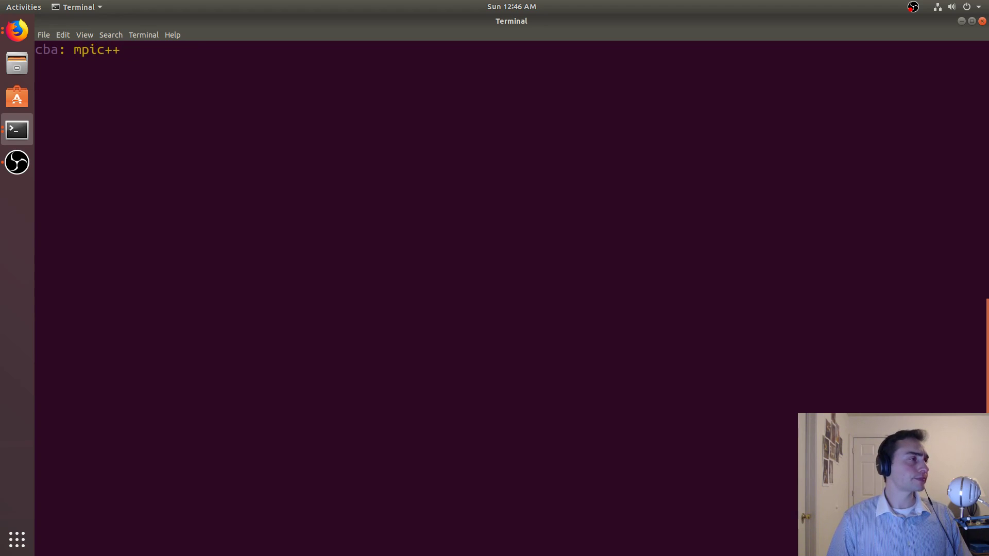
type("-o mpi_hello_")
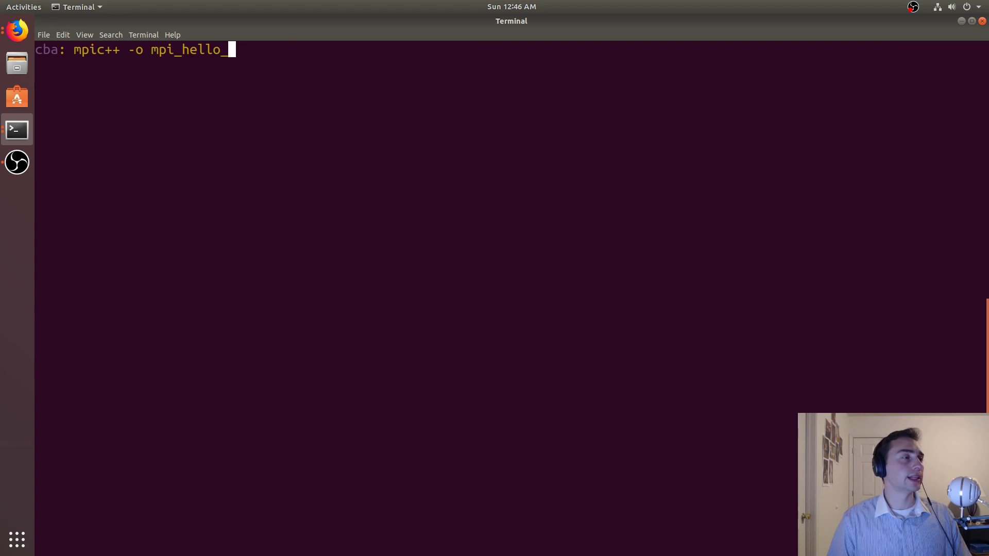
type("synchronize")
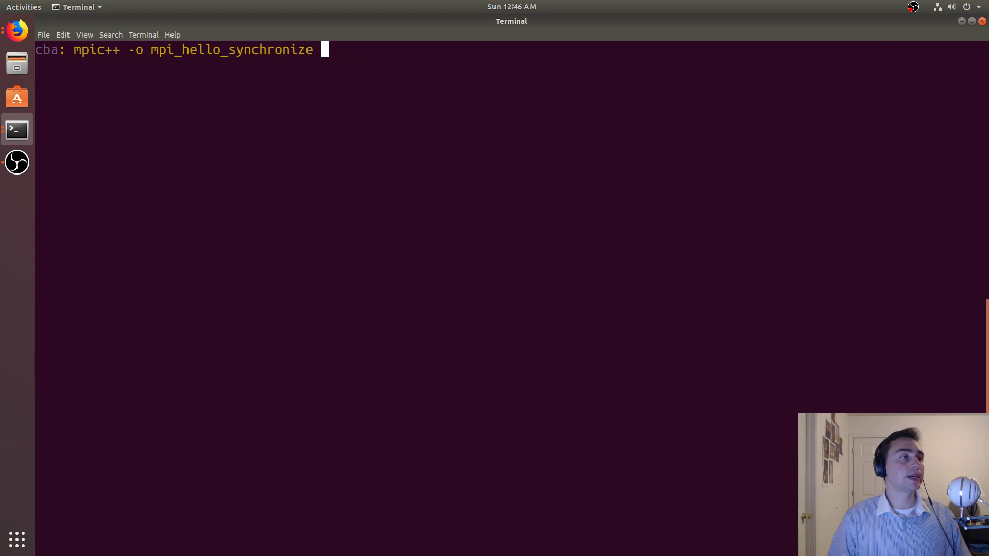
type("mpi_hello_synchronize.cpp")
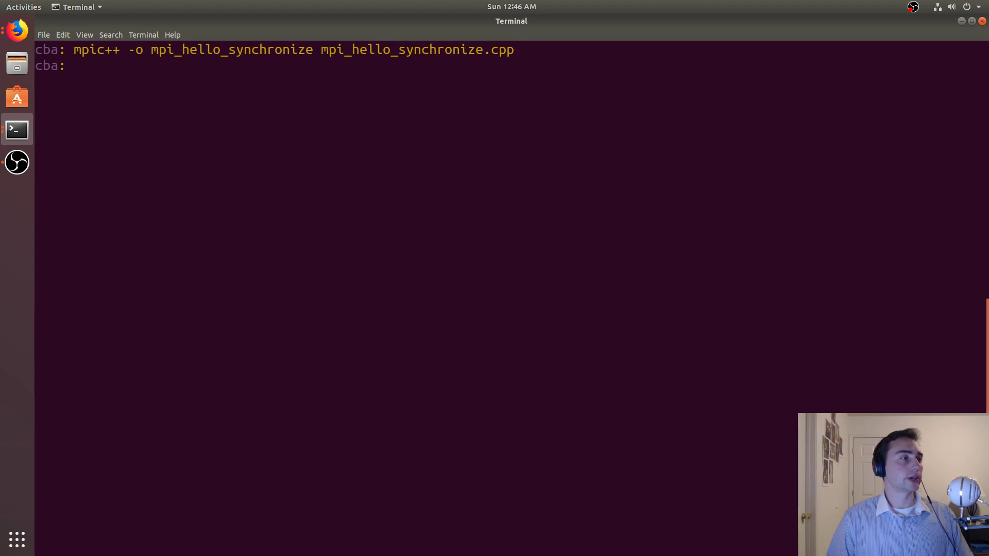
type("ls")
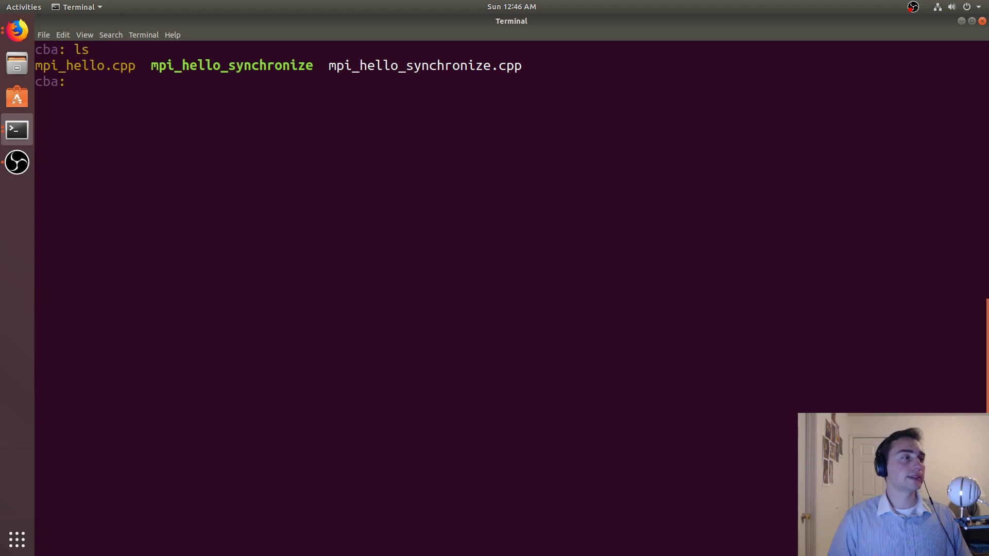
- Run mpirun -np 8 ./mpi_hello_synchronize, printing greetings from ranks 0 through 7
type("mp")
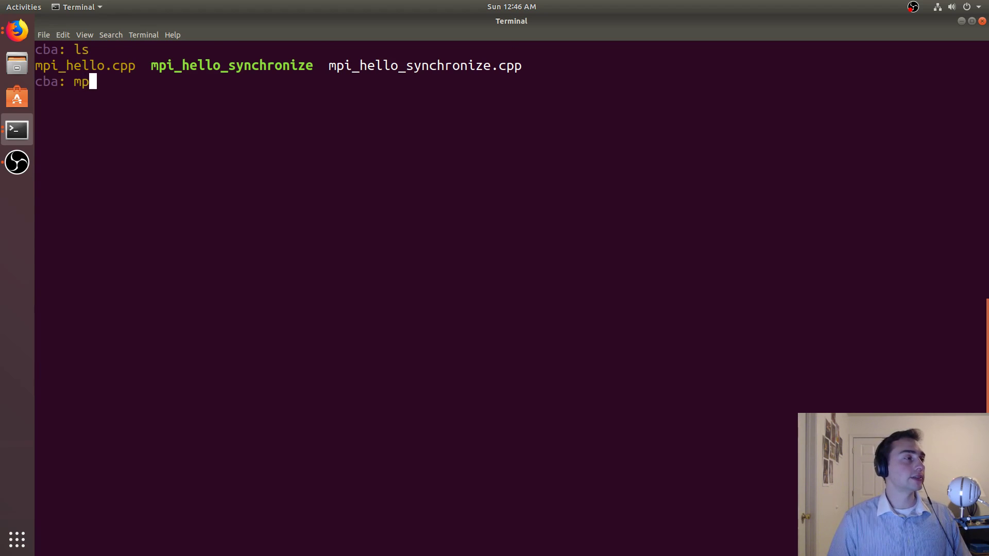
type("irun -")
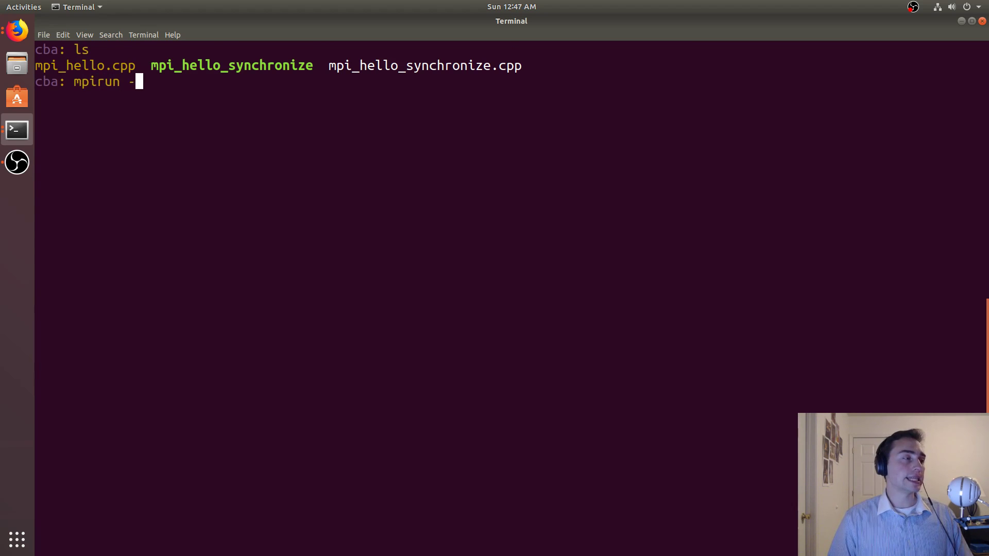
type("np")
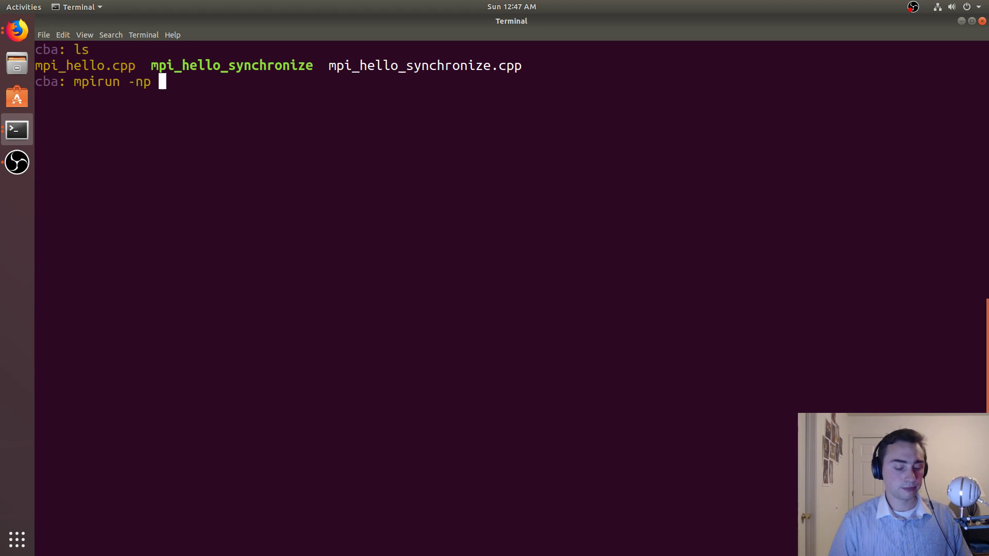
type("8")
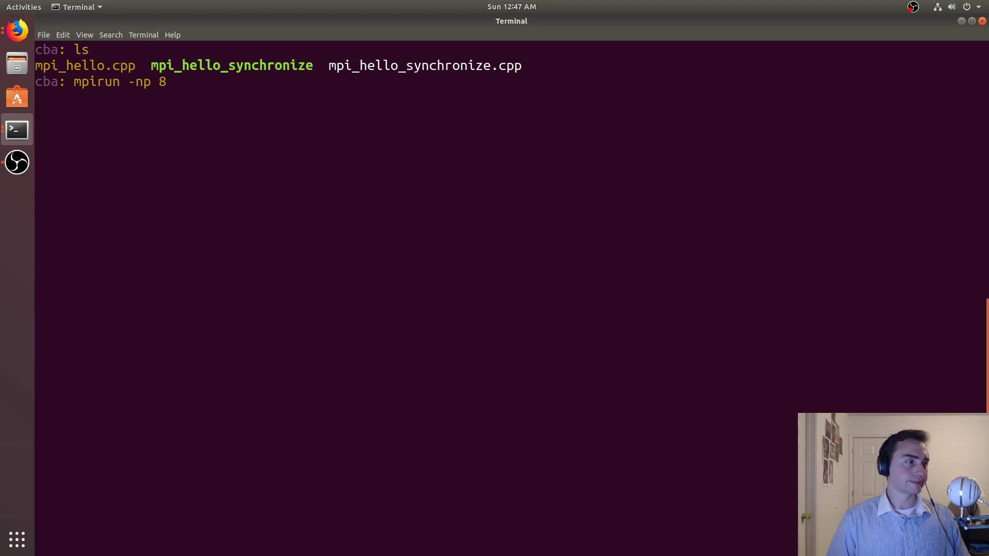
type(".")
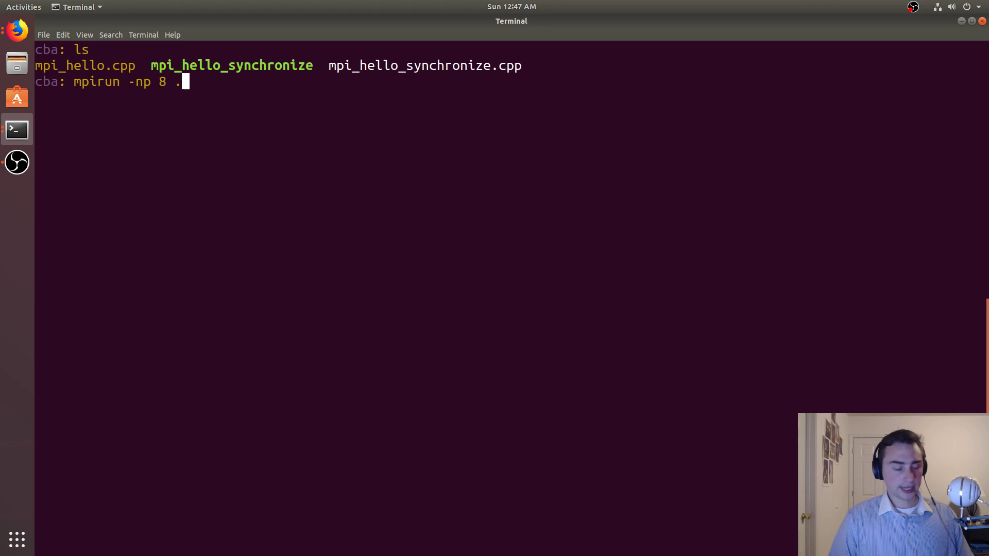
type("/mpi_hello_synchronize")
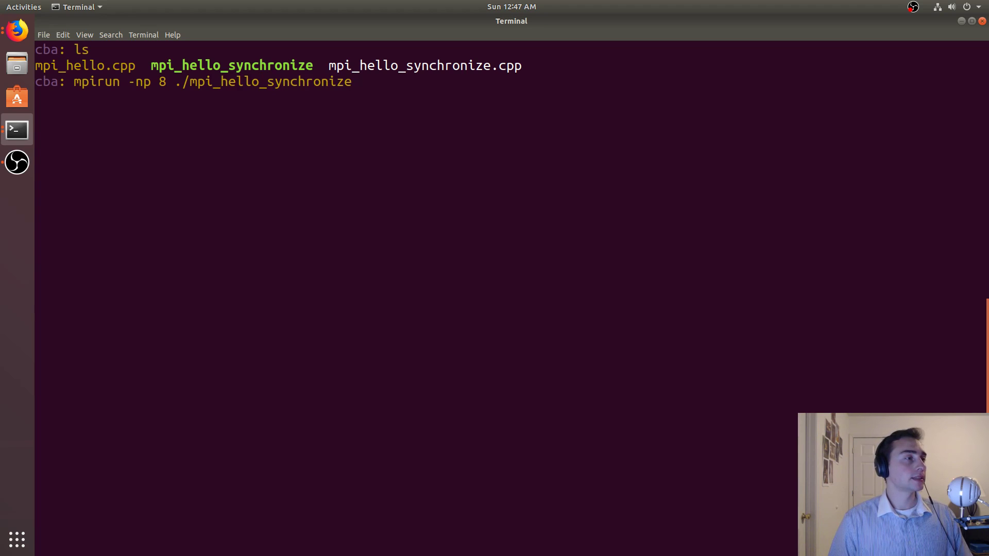
key("Return")
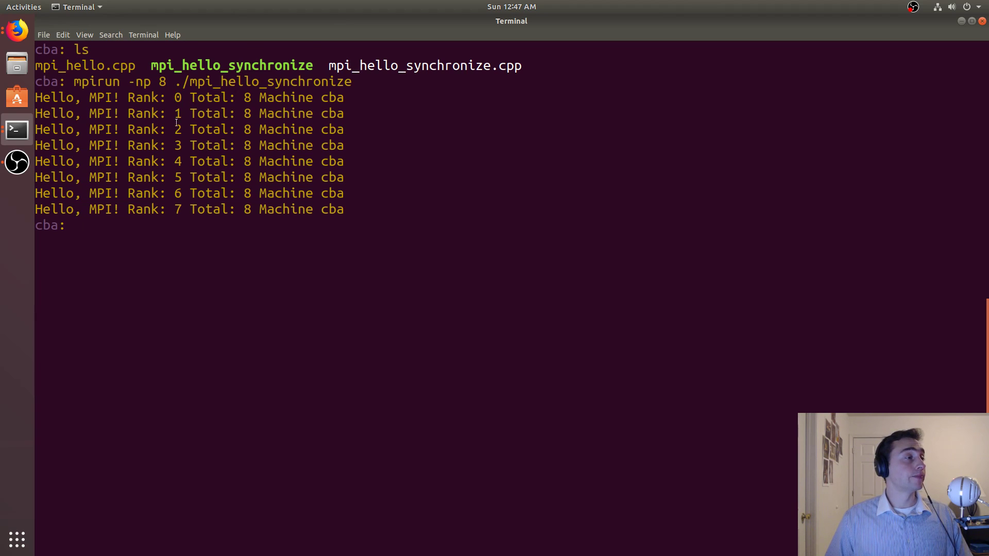
mouse_move(177, 129)
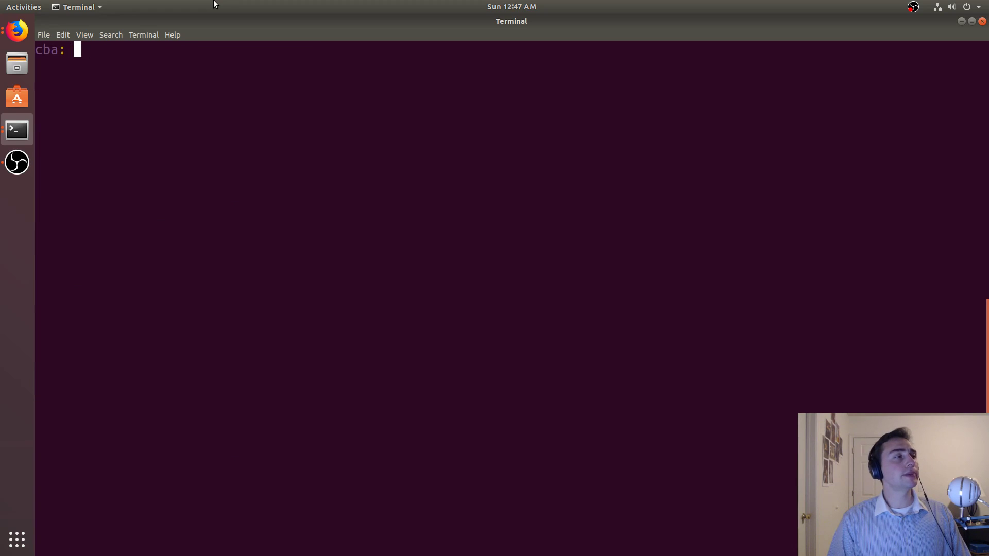
- Reopen mpi_hello_synchronize.cpp and replace the MPI_Recv source argument i with MPI_ANY_SOURCE
type("vim mpi_hello_synchronize.cpp")
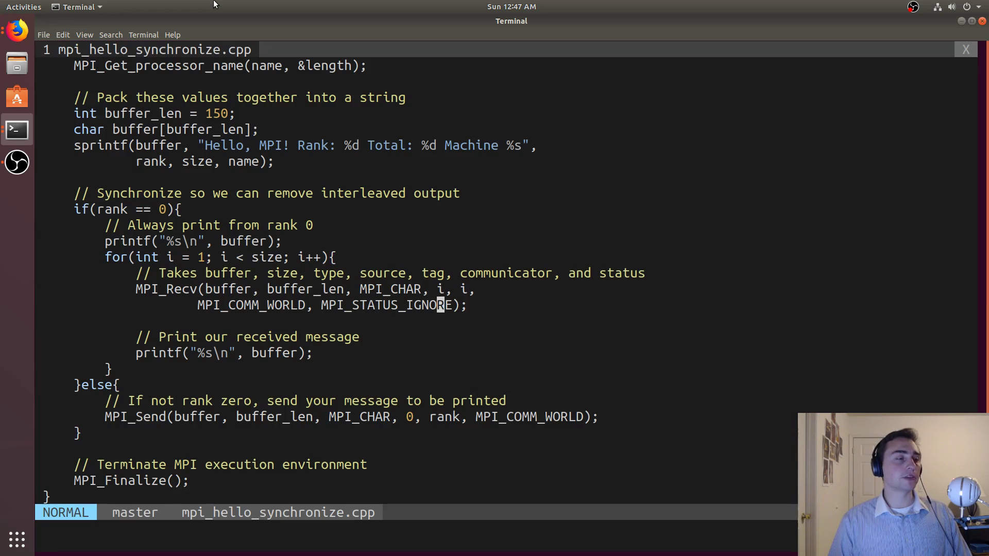
key("i")
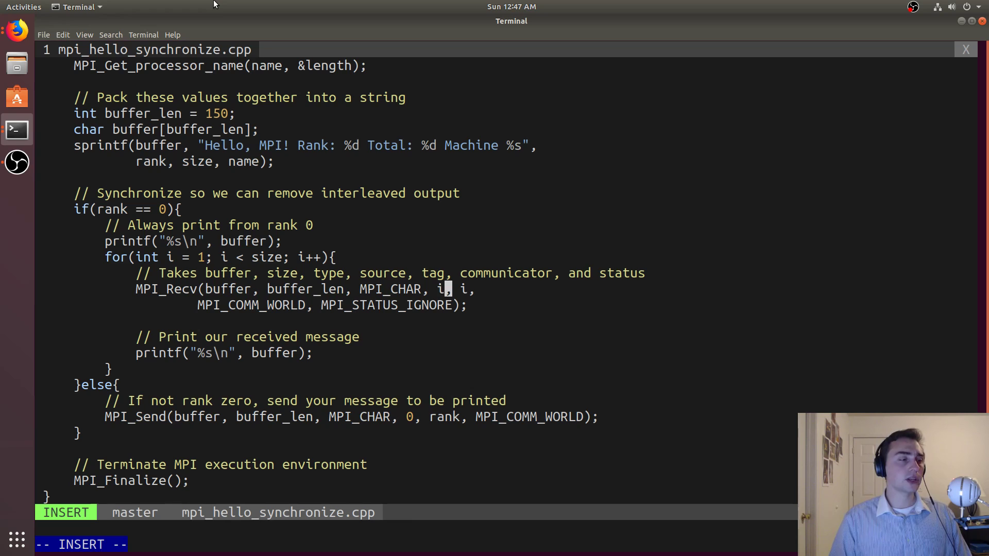
key("BackSpace")
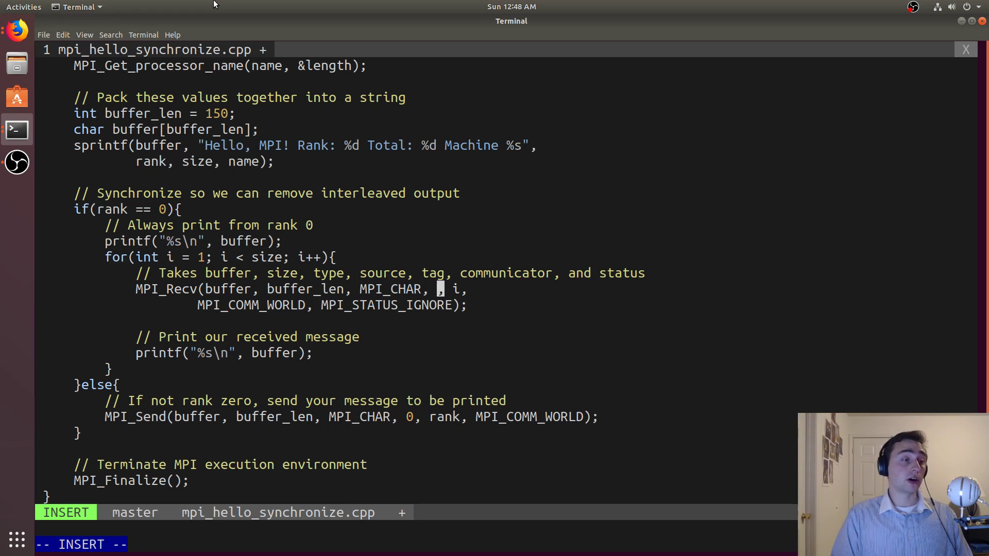
type("MPI_")
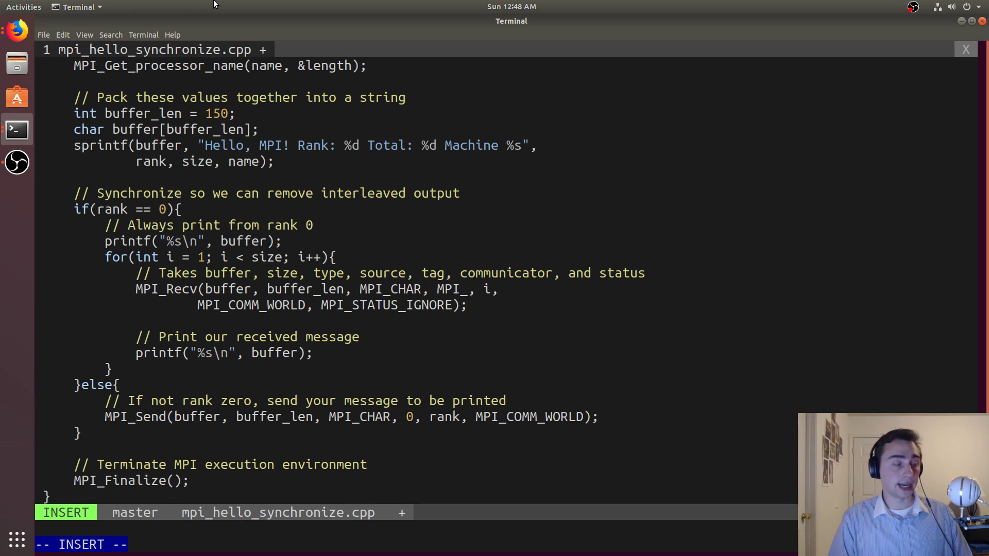
type("AN")
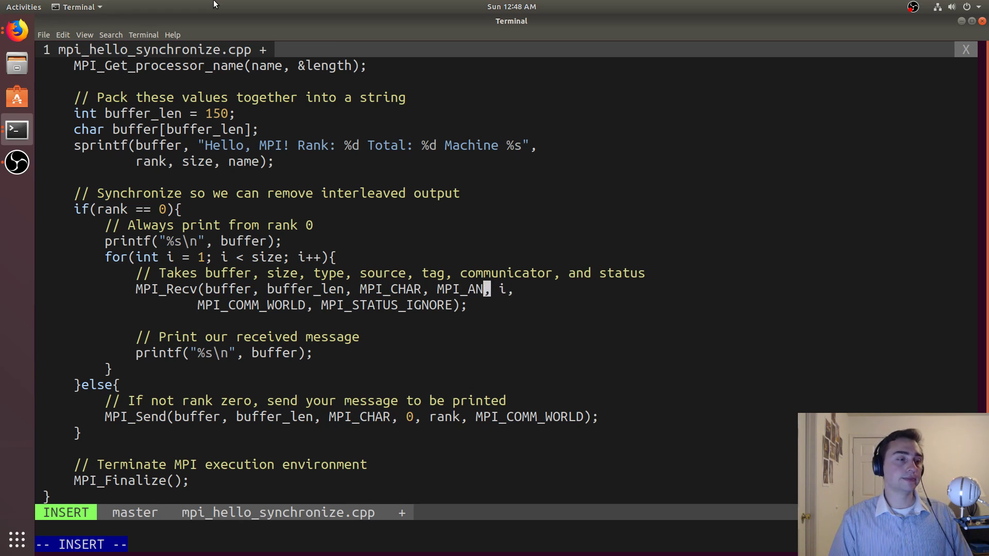
type("Y_SOURCE")
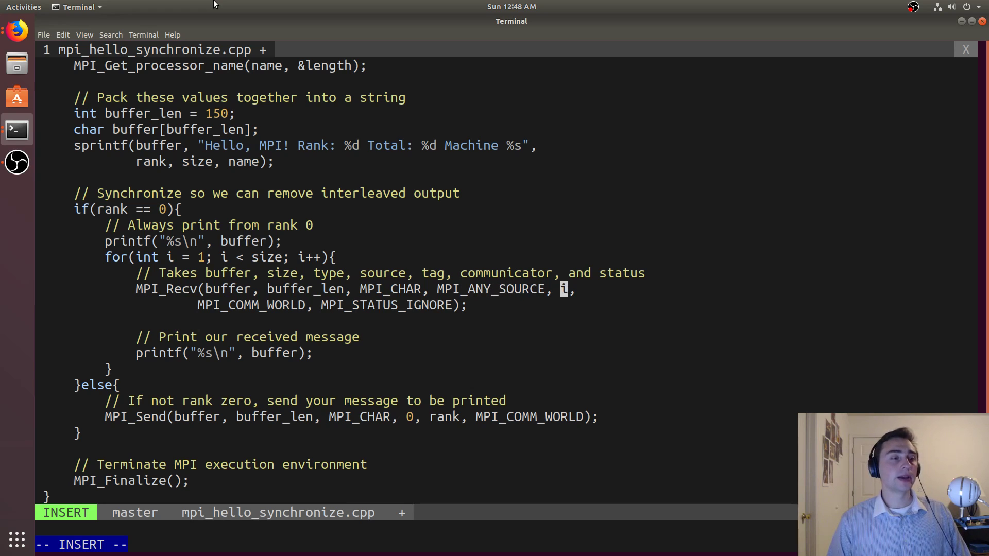
- Replace the MPI_Recv tag argument i with MPI_ANY_TAG and save with :wa
key("BackSpace")
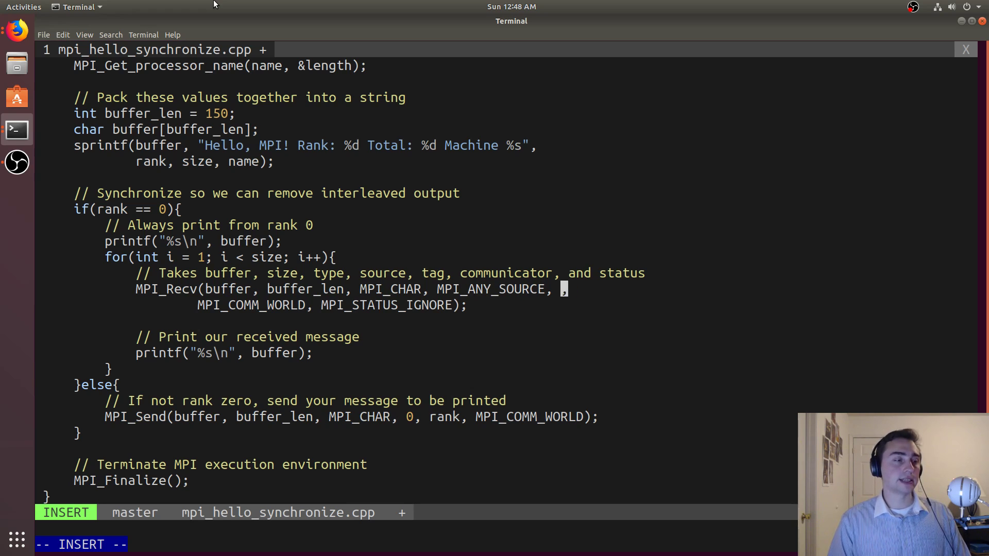
type("MPI_A")
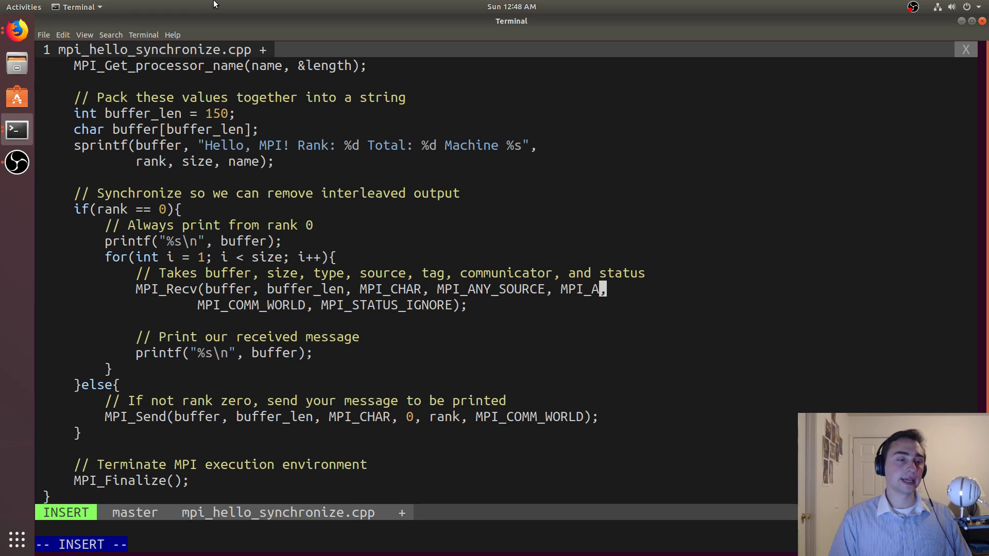
type("NY_TAG")
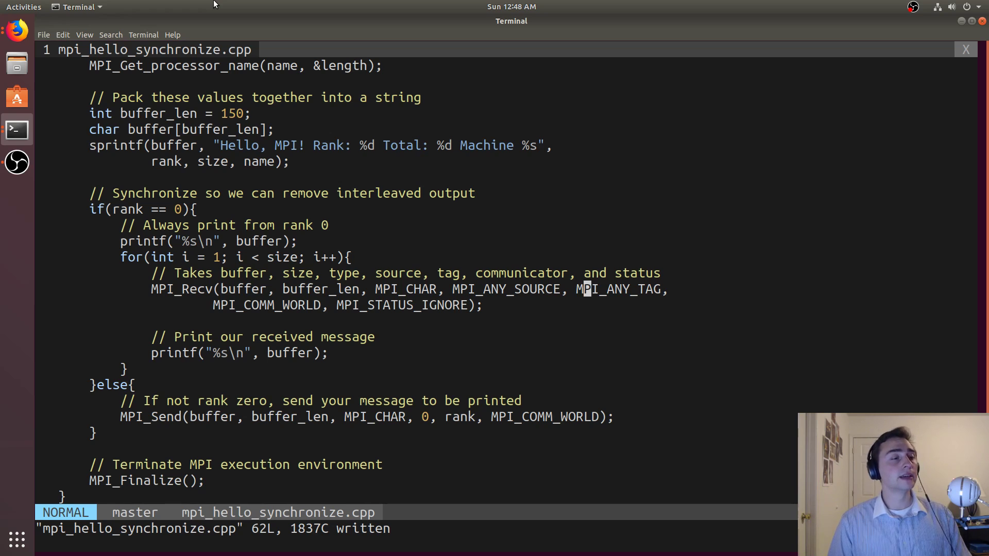
type(":wa")
type("mpirun -np 8 ./mpi_hello_synchronize")
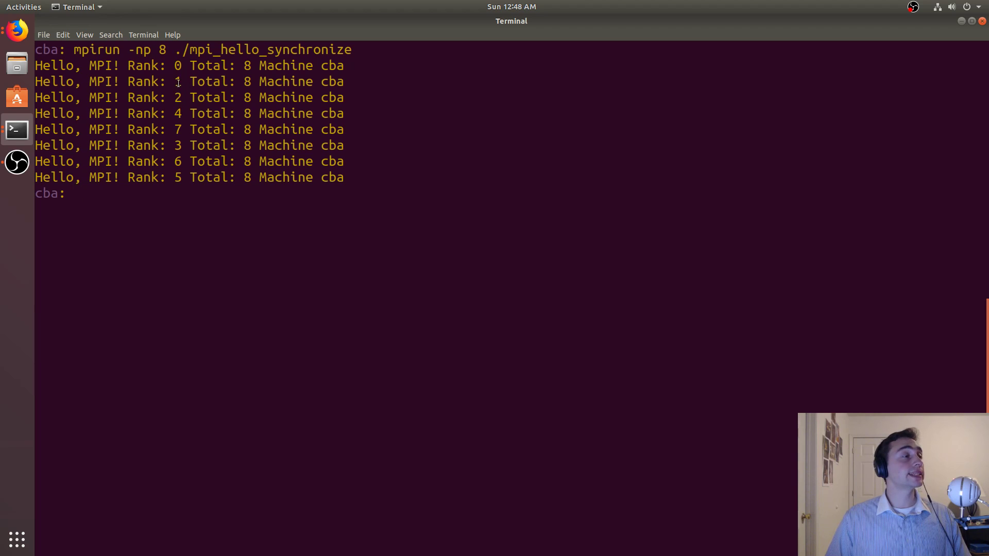
mouse_move(144, 152)
type("mpirun -np 8 ./mpi_hello_synchronize")
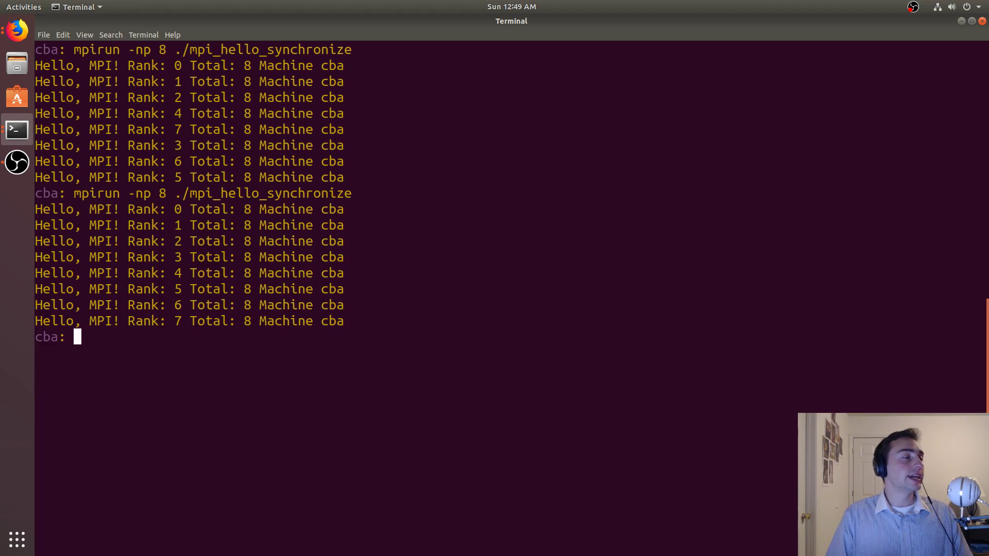
mouse_move(185, 231)
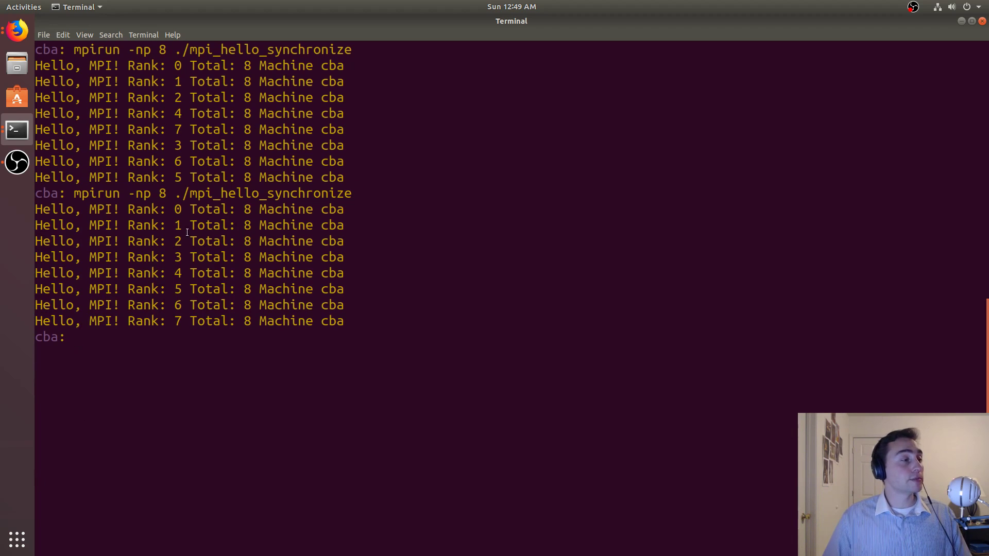
- Highlight the in-order rank numbers of the second run, then clear the terminal
left_click_drag(175, 209, 190, 321)
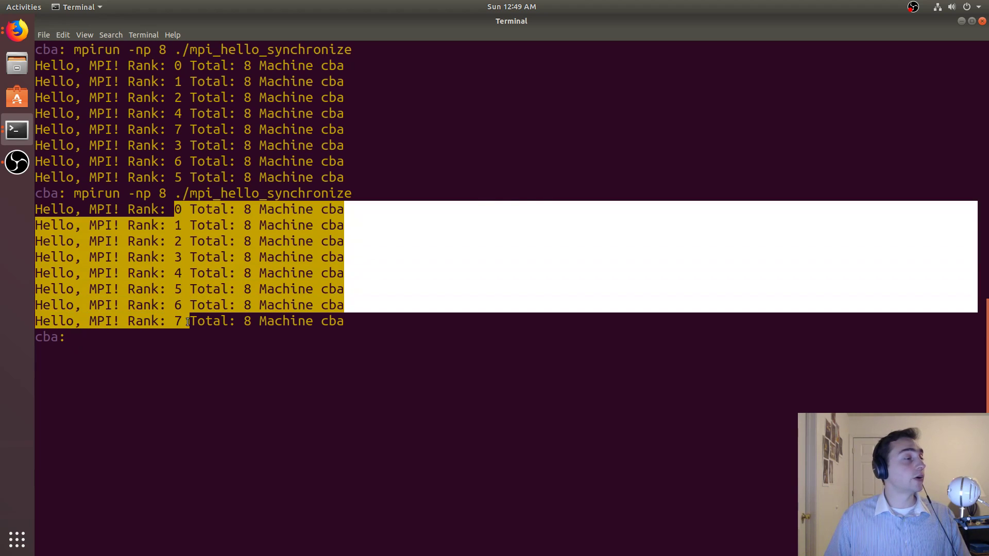
type("clear")
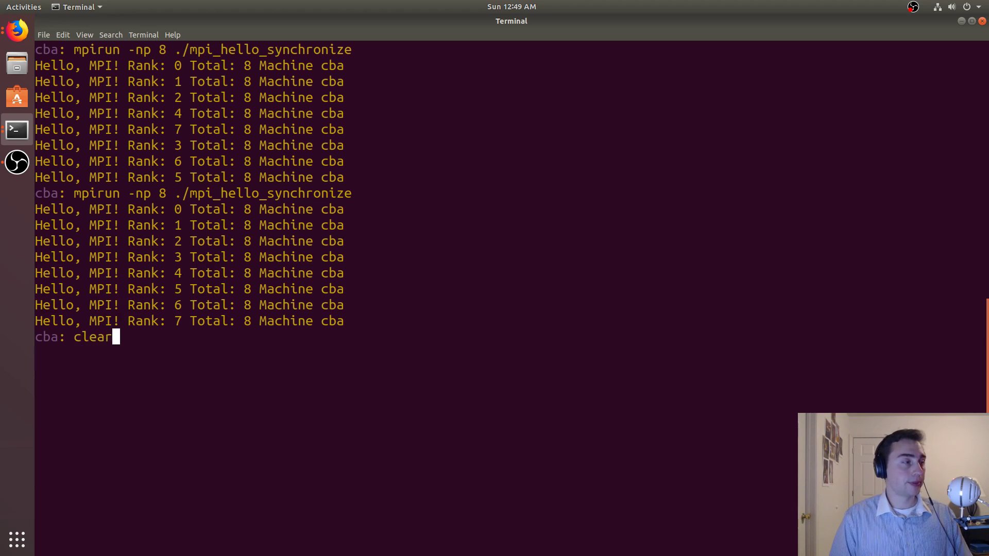
key("Return")
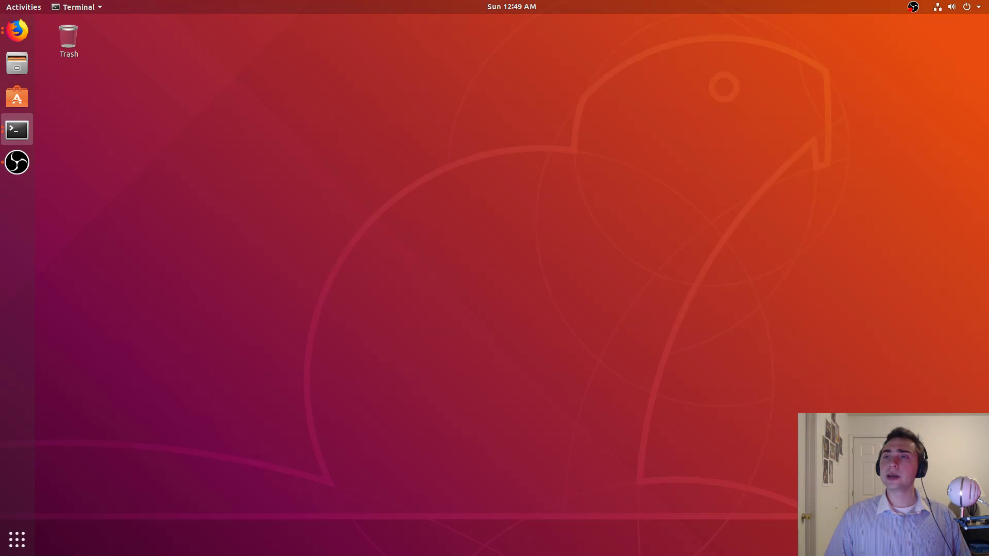
- Launch Firefox and open the practical_parallelism_in_cpp GitHub repository
left_click(16, 32)
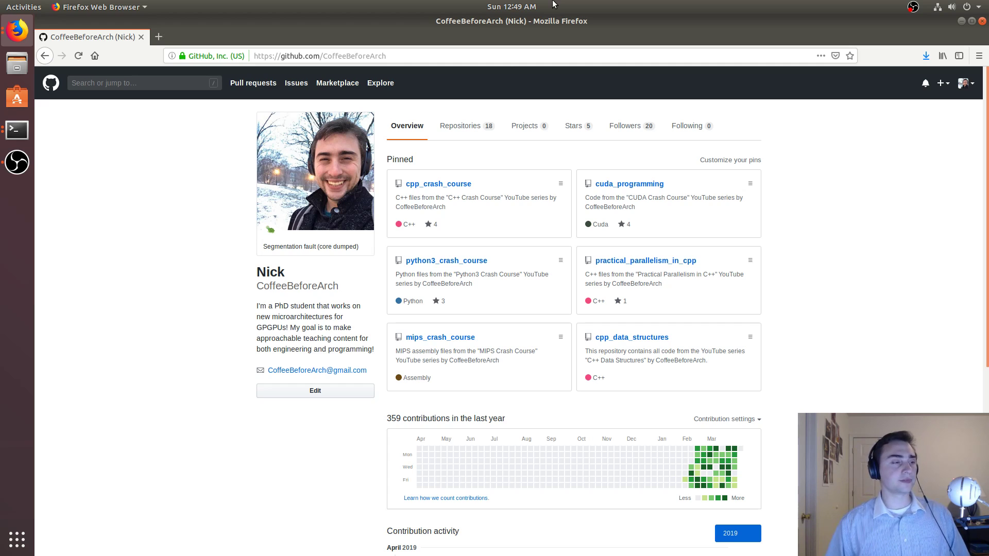
mouse_move(415, 108)
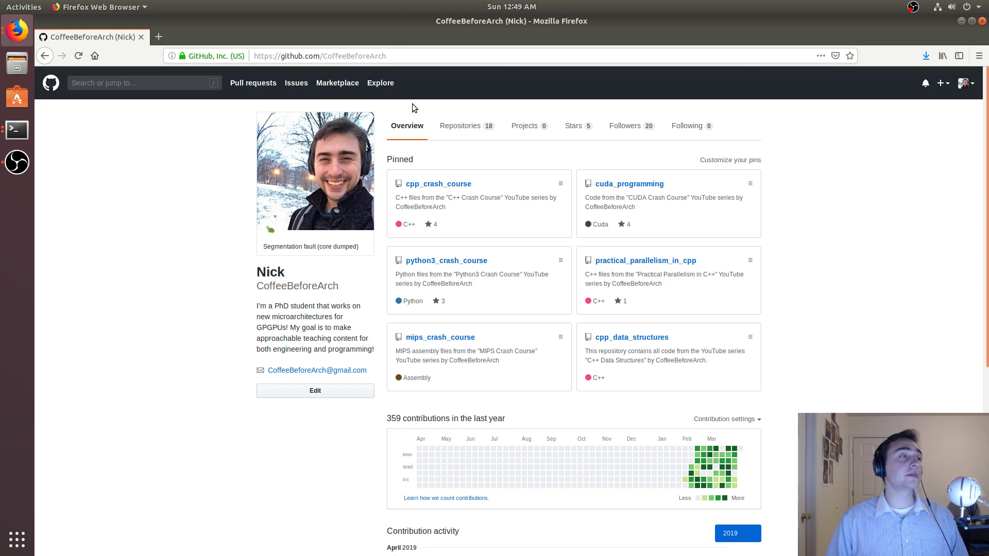
mouse_move(648, 226)
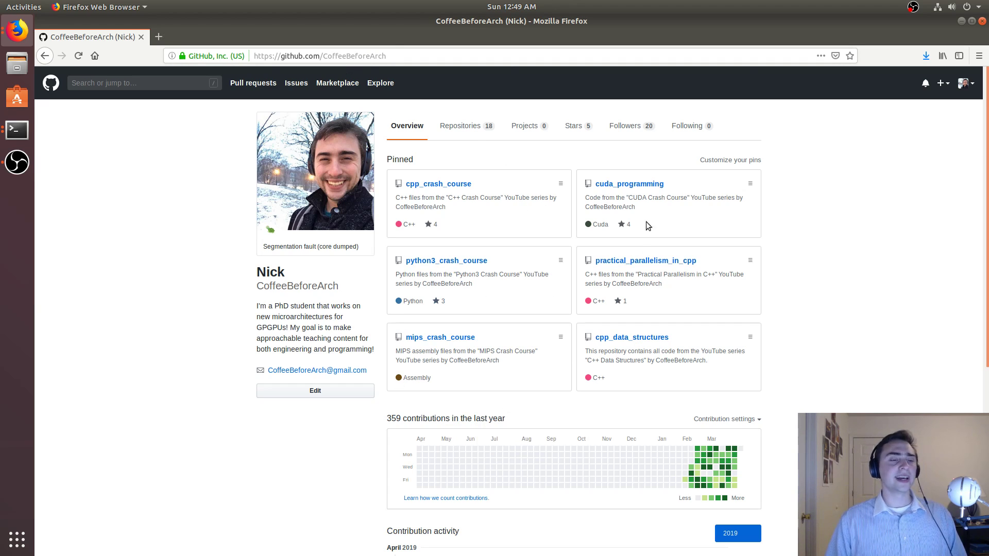
mouse_move(432, 236)
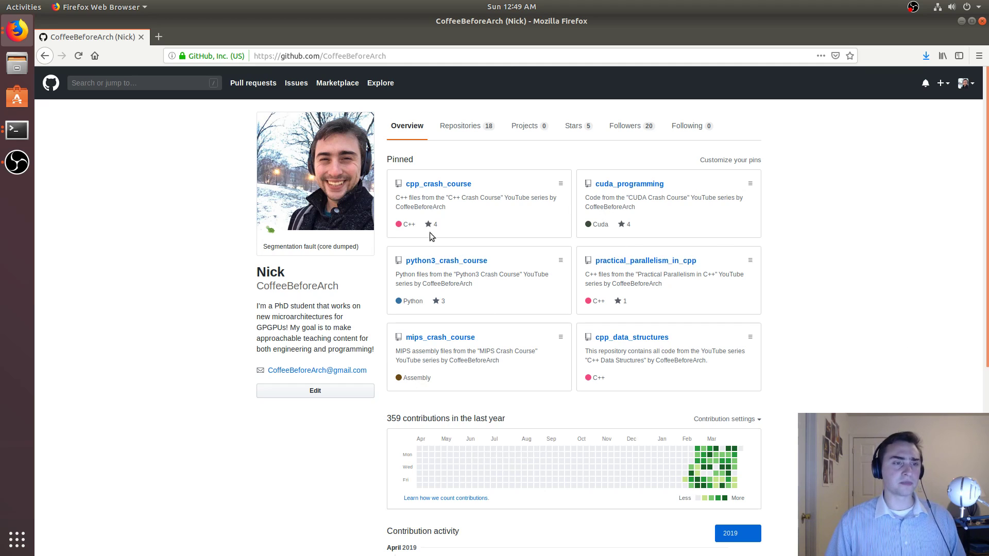
mouse_move(491, 336)
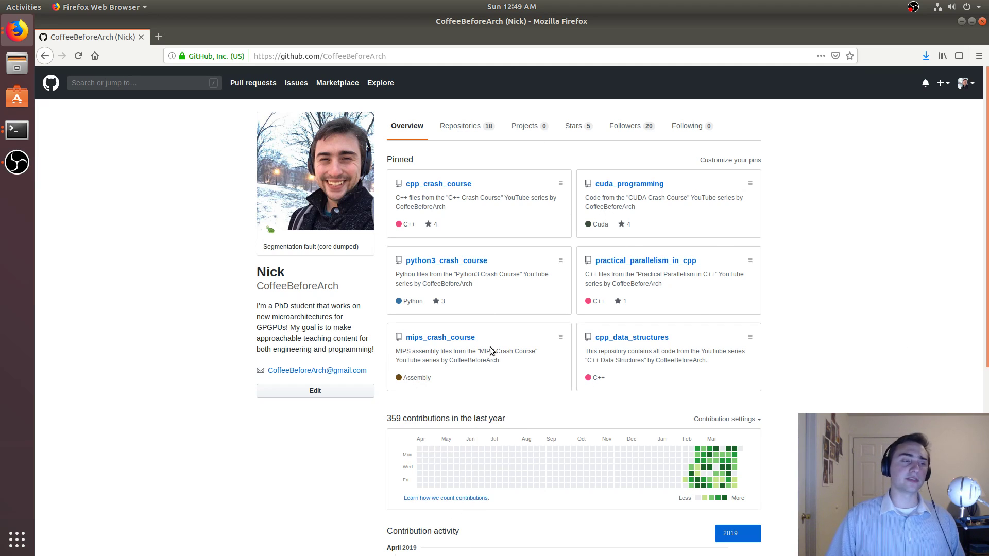
mouse_move(468, 270)
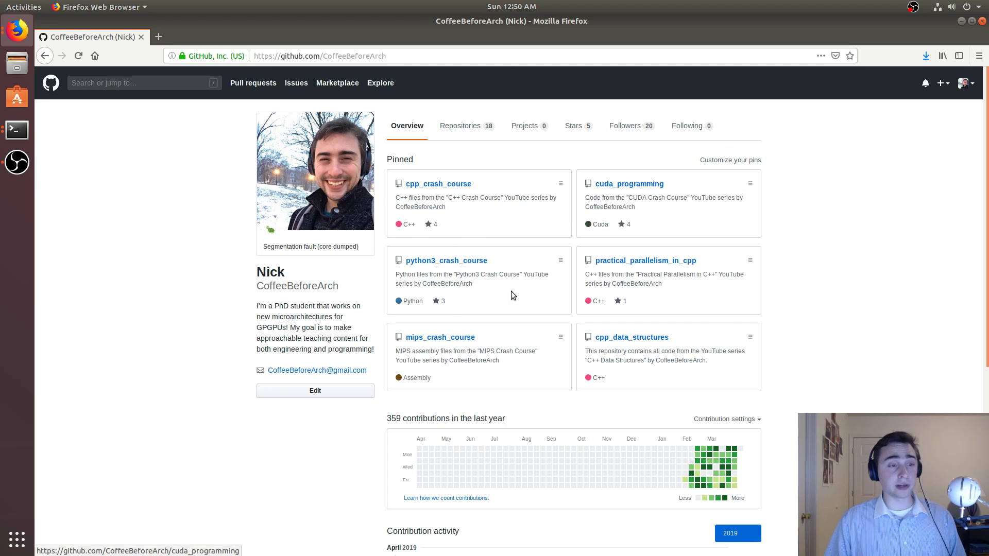
left_click(645, 261)
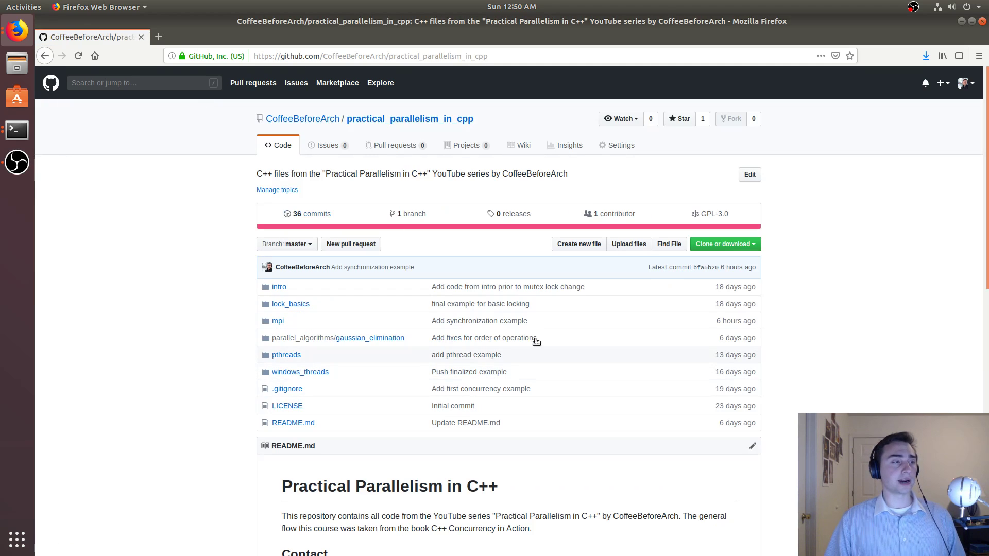
- Scroll down the repository README to its table of videos, concepts and files
scroll("down", 3)
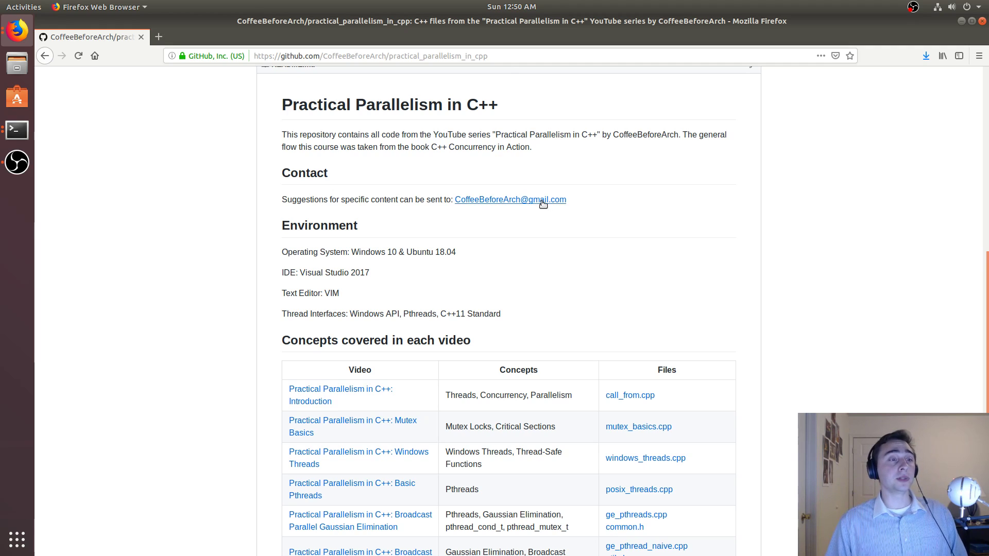
mouse_move(679, 154)
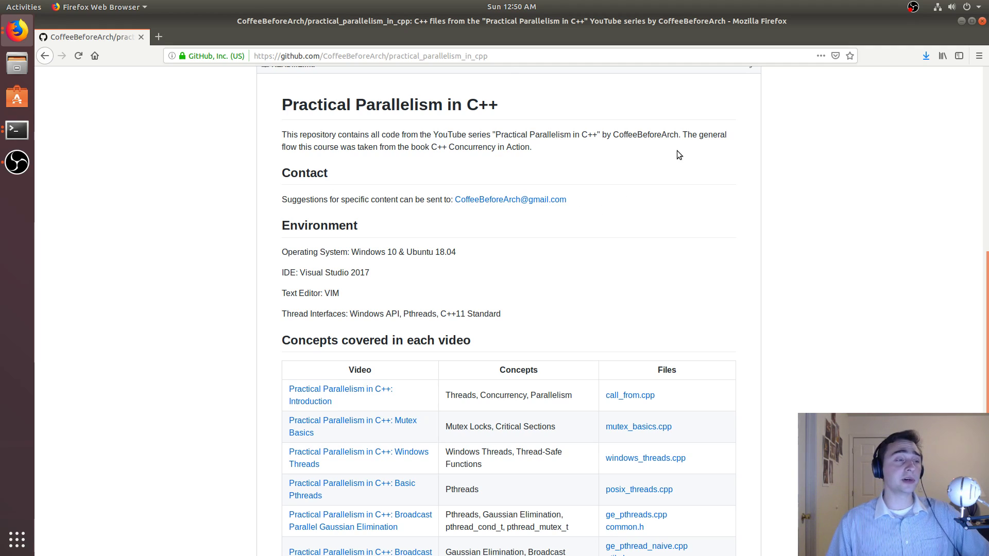
mouse_move(562, 378)
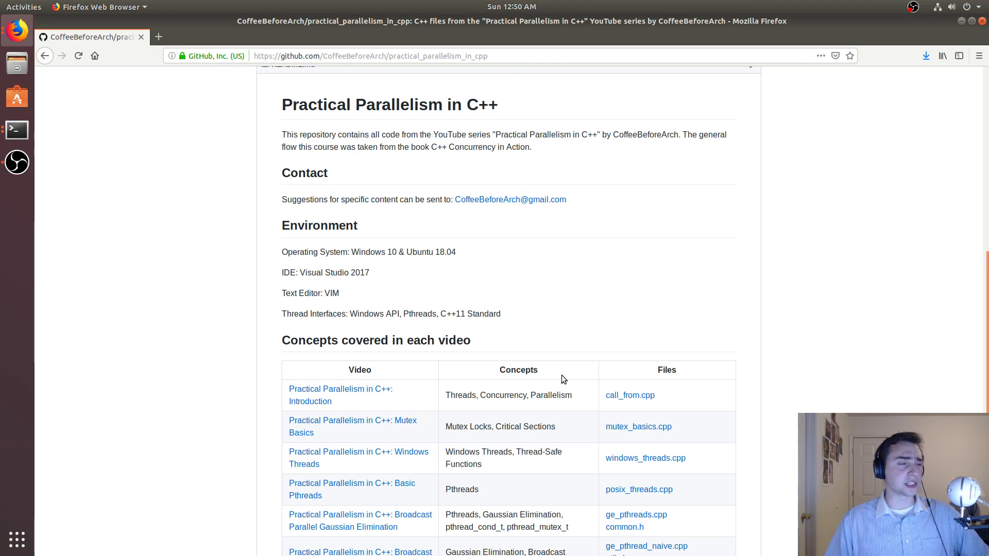
scroll("down", 3)
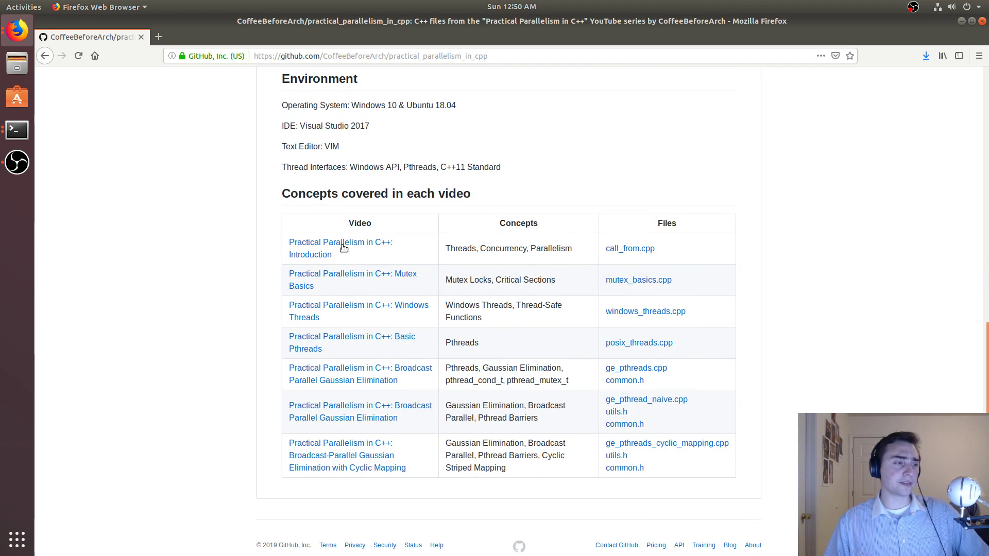
mouse_move(623, 281)
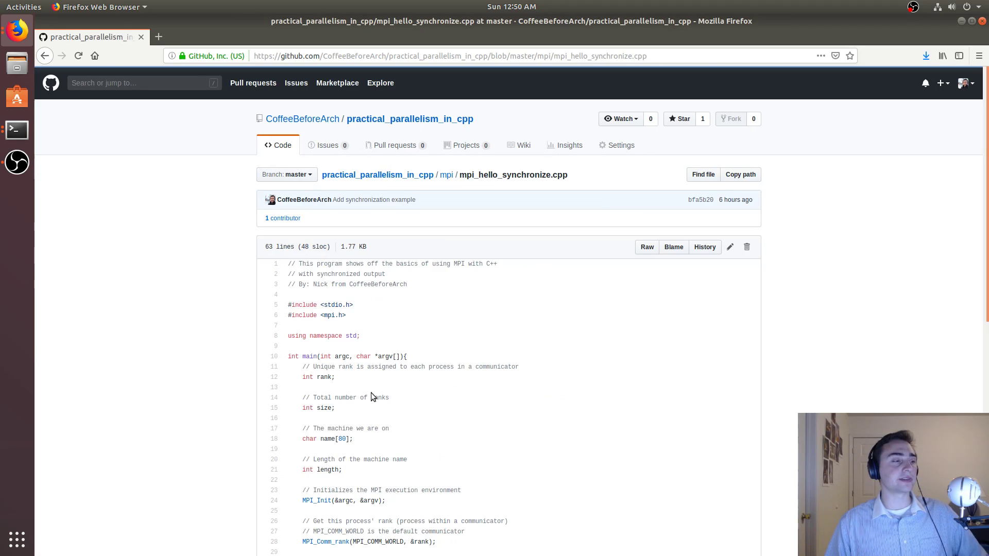
scroll("down", 3)
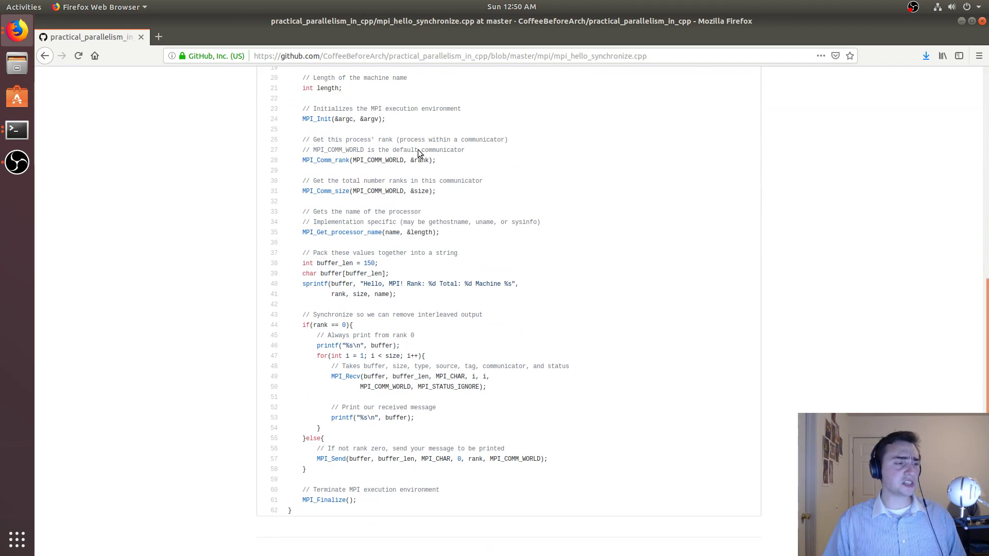
scroll("up", 3)
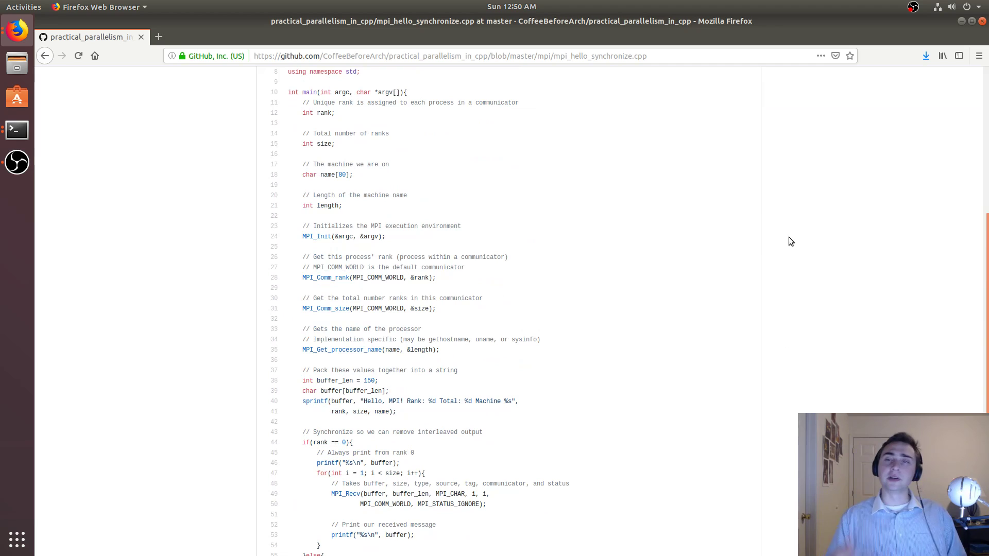